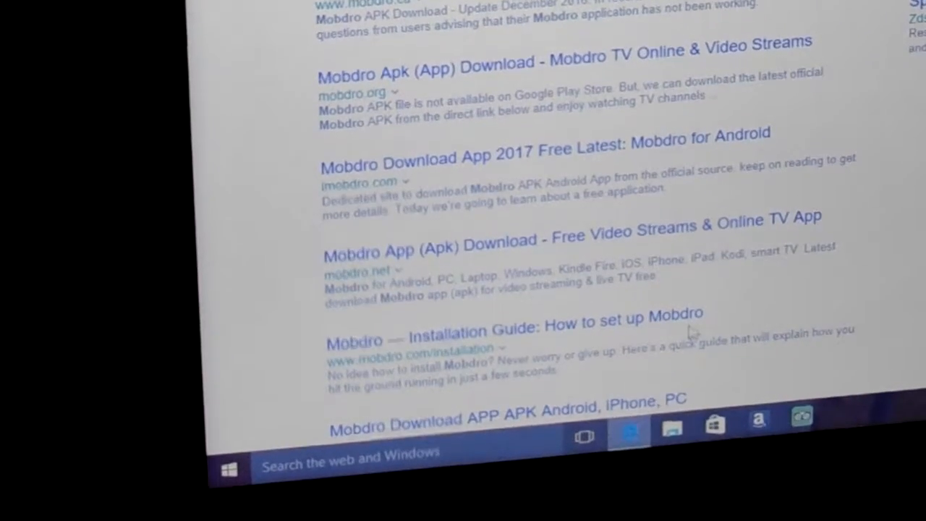
{"action": "mouse_move", "coordinate": [600, 333]}
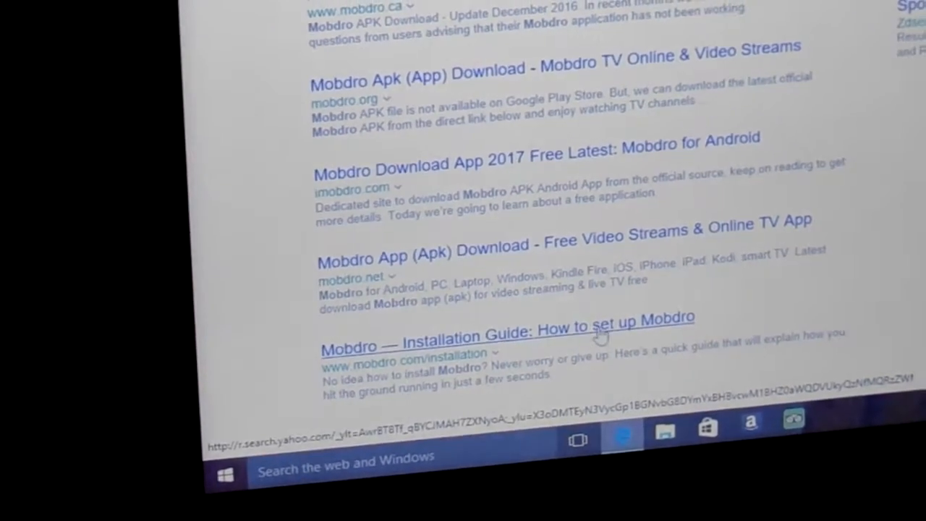